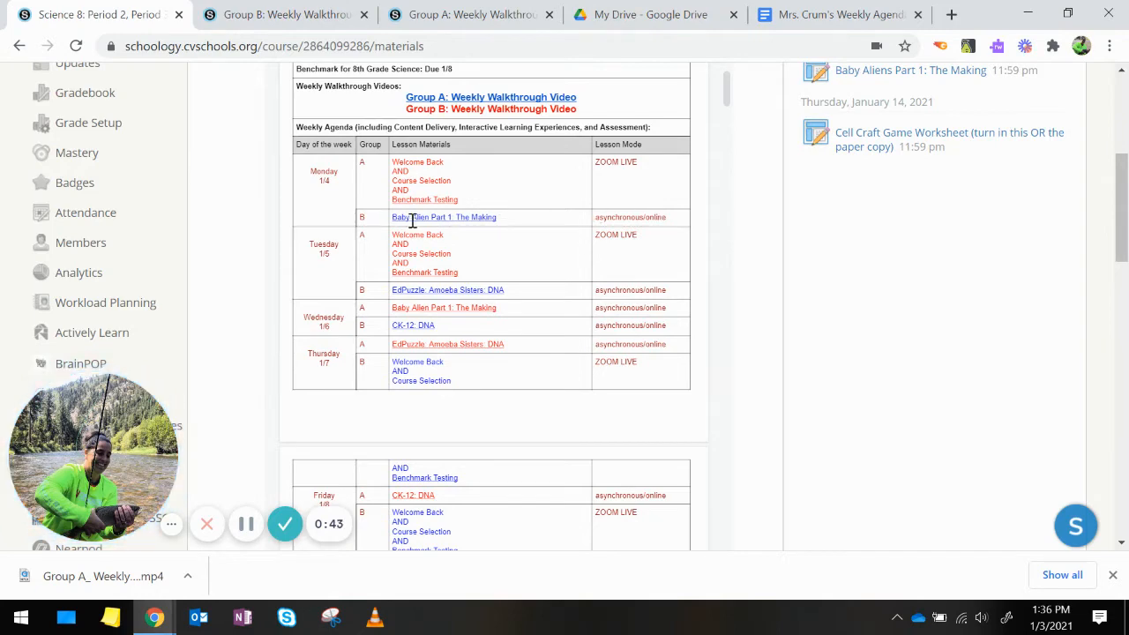
mouse_move(414, 221)
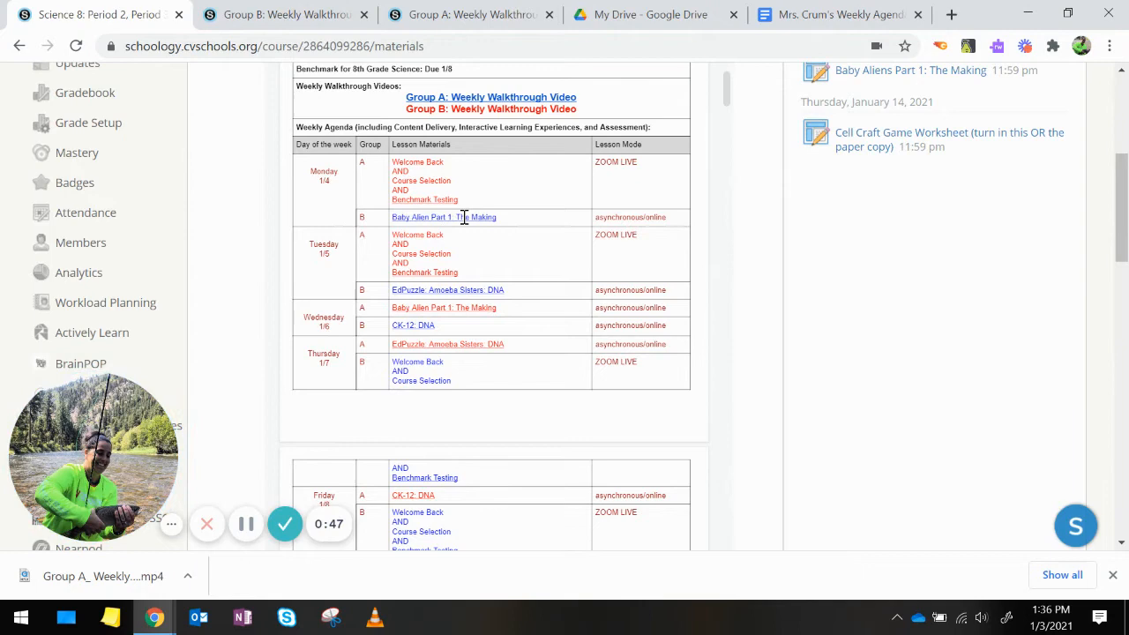
- View the 'Baby Alien Part 1: The Making' assignment from Monday's Group B row
left_click(444, 217)
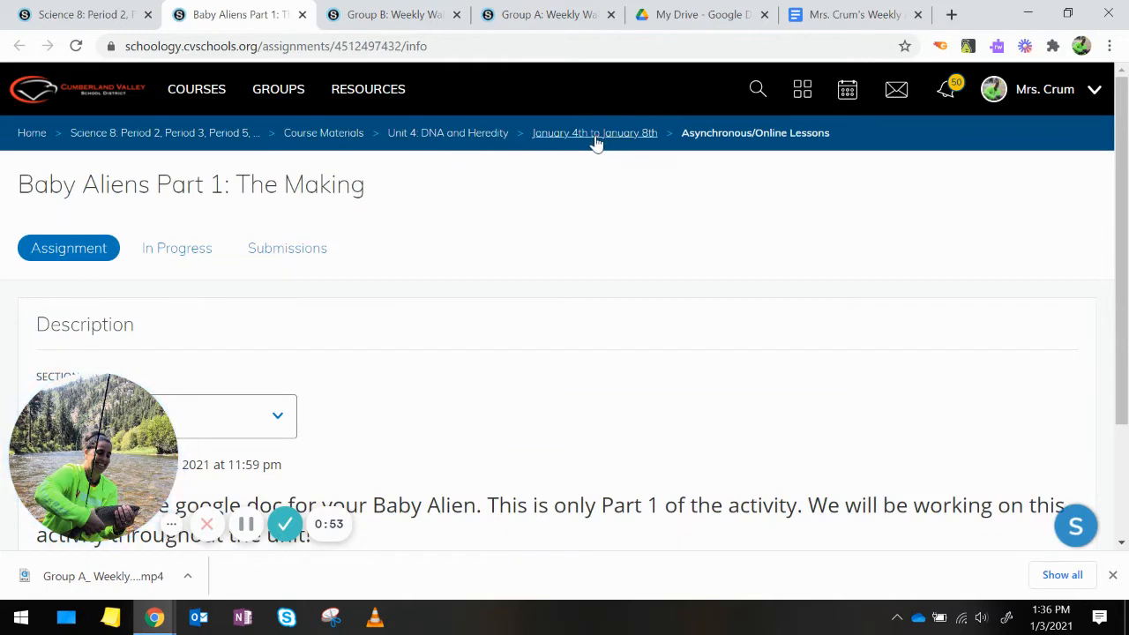
- Review the January 4th–8th Asynchronous/Online Lessons folder, then return to the course page agenda
left_click(593, 133)
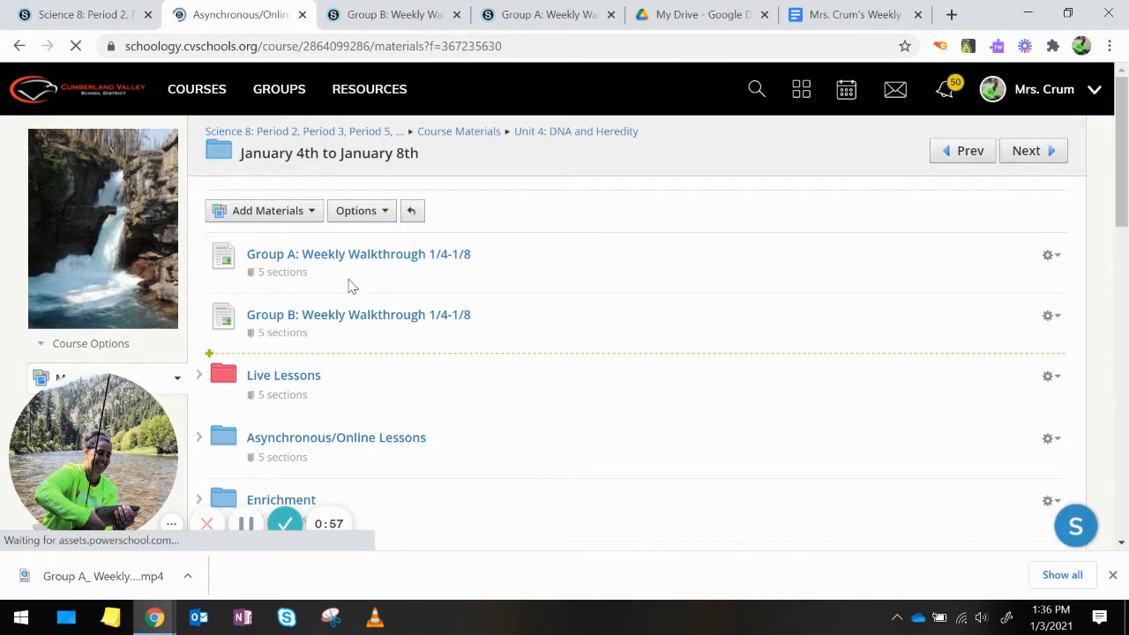
left_click(336, 437)
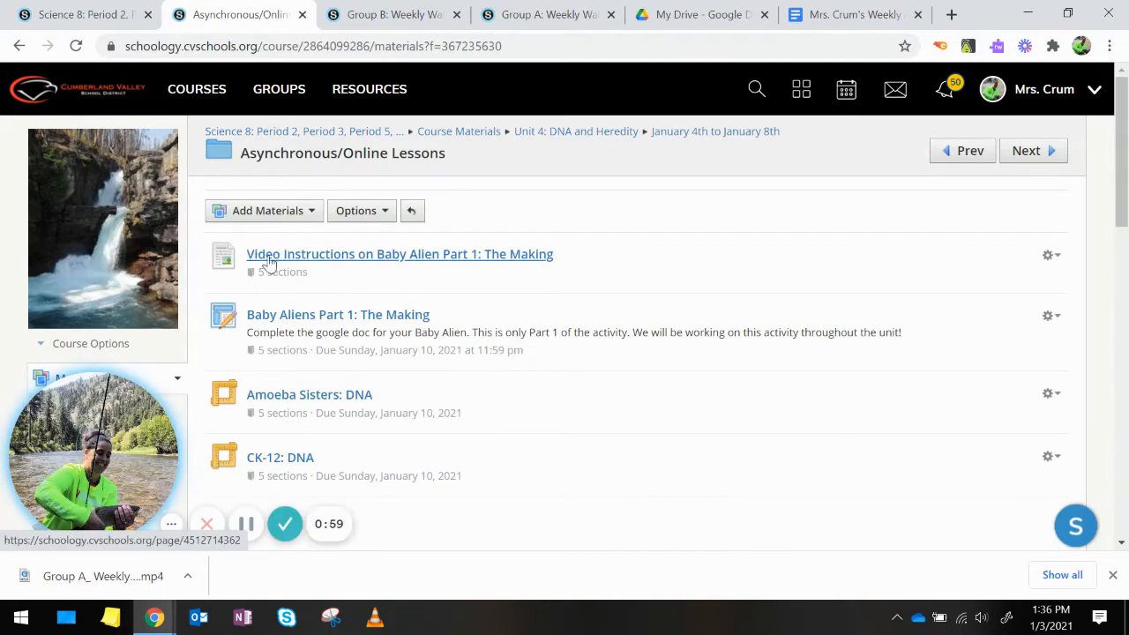
mouse_move(452, 271)
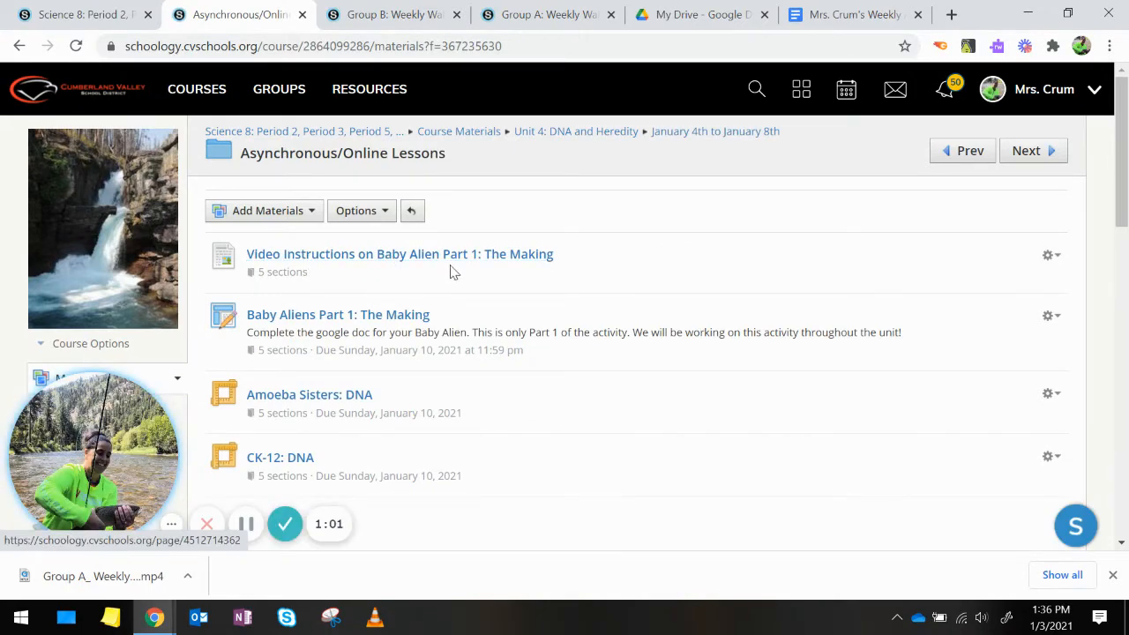
mouse_move(380, 266)
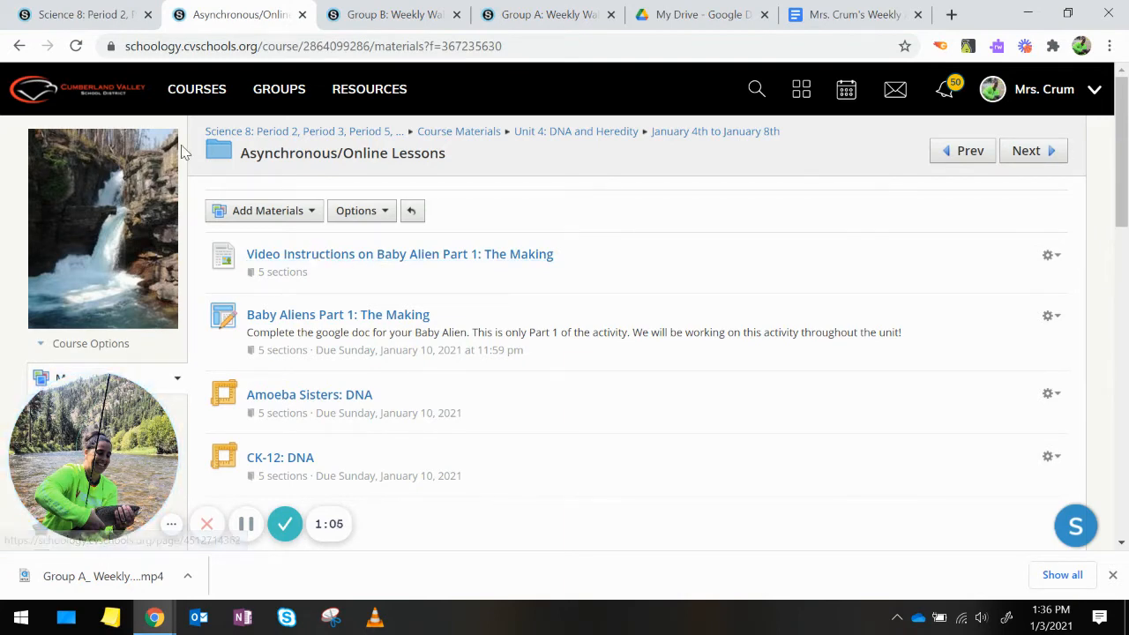
mouse_move(80, 15)
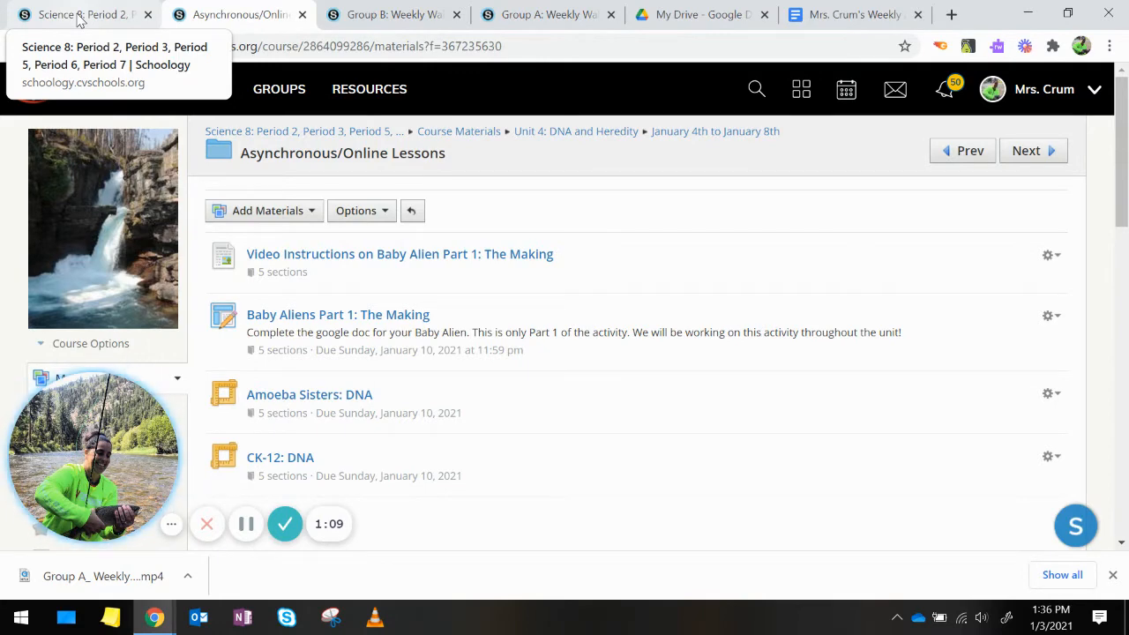
left_click(79, 15)
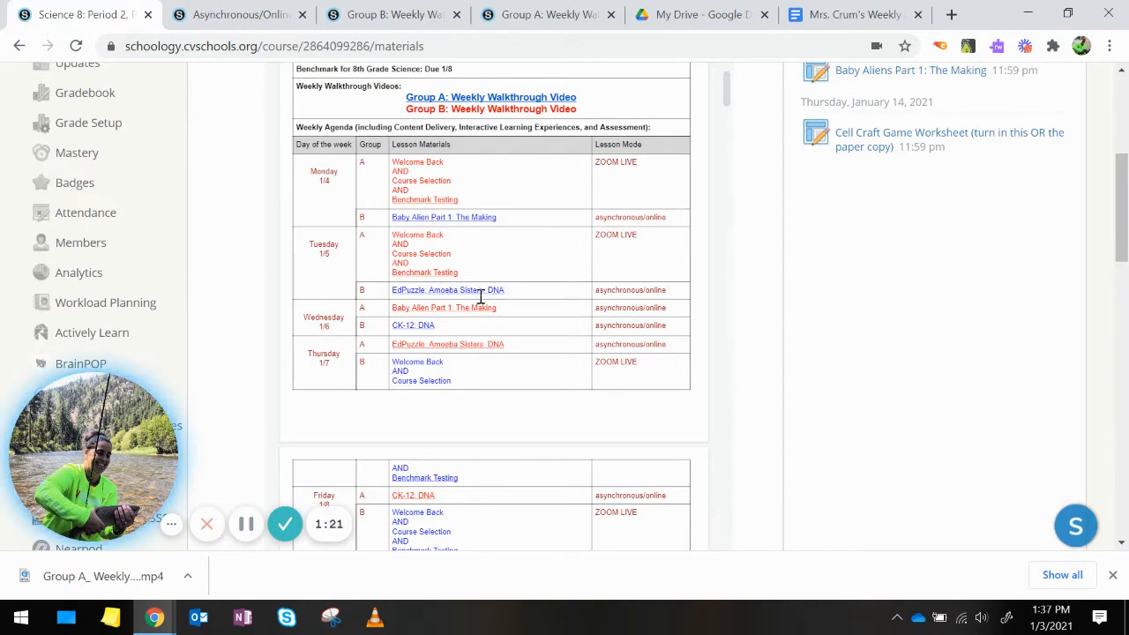
mouse_move(556, 322)
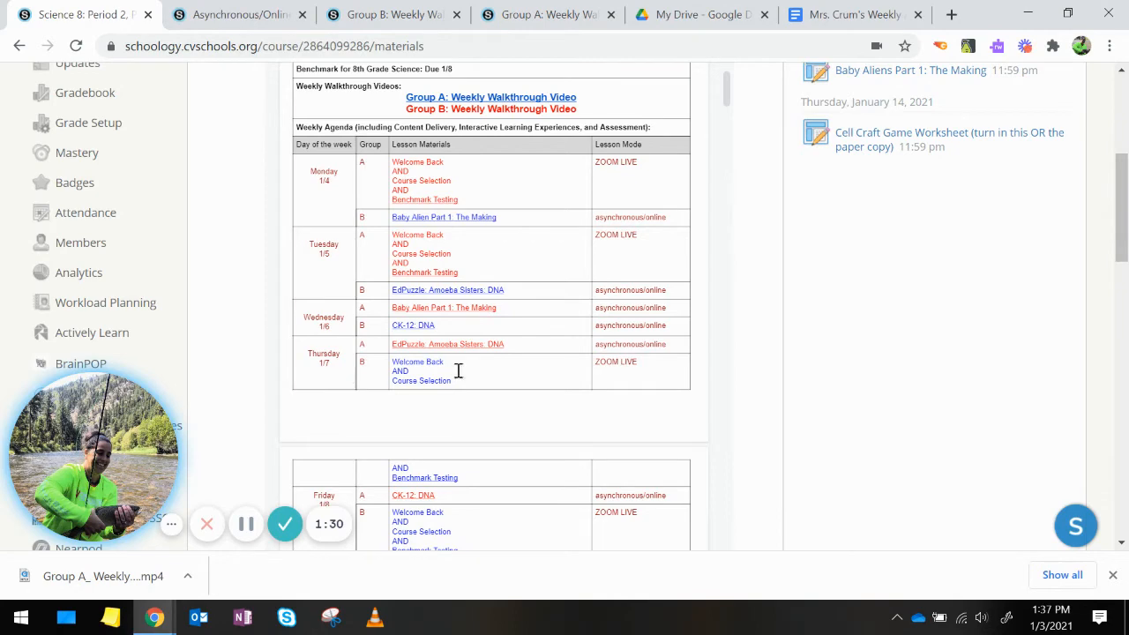
- Scroll the agenda down to Friday's row and the four Enrichment options
scroll("down", 3)
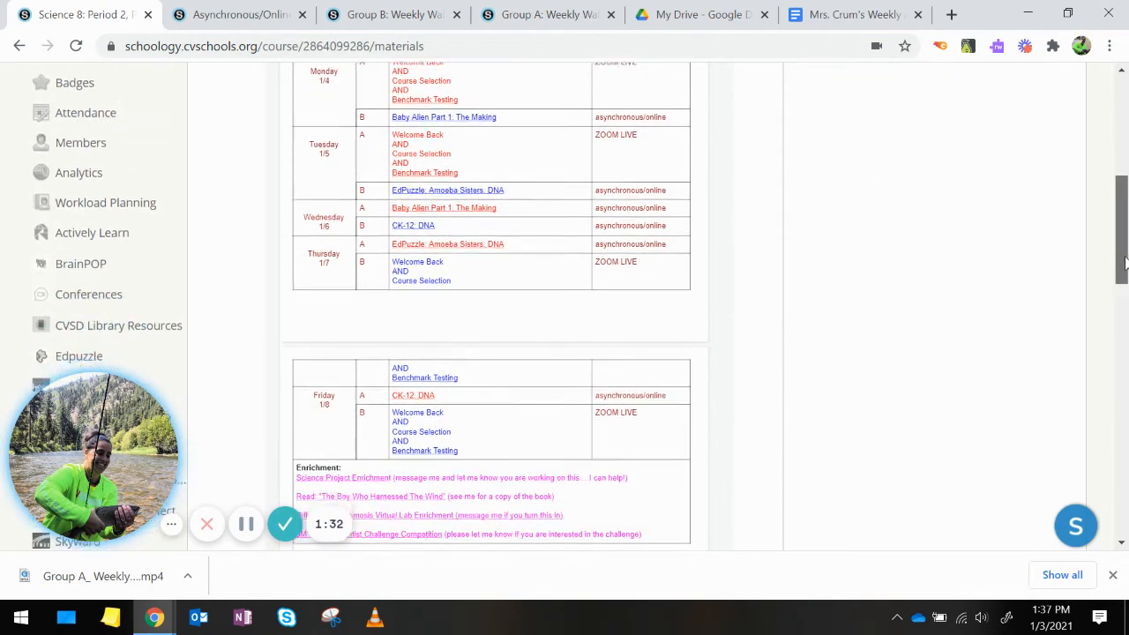
scroll("down", 3)
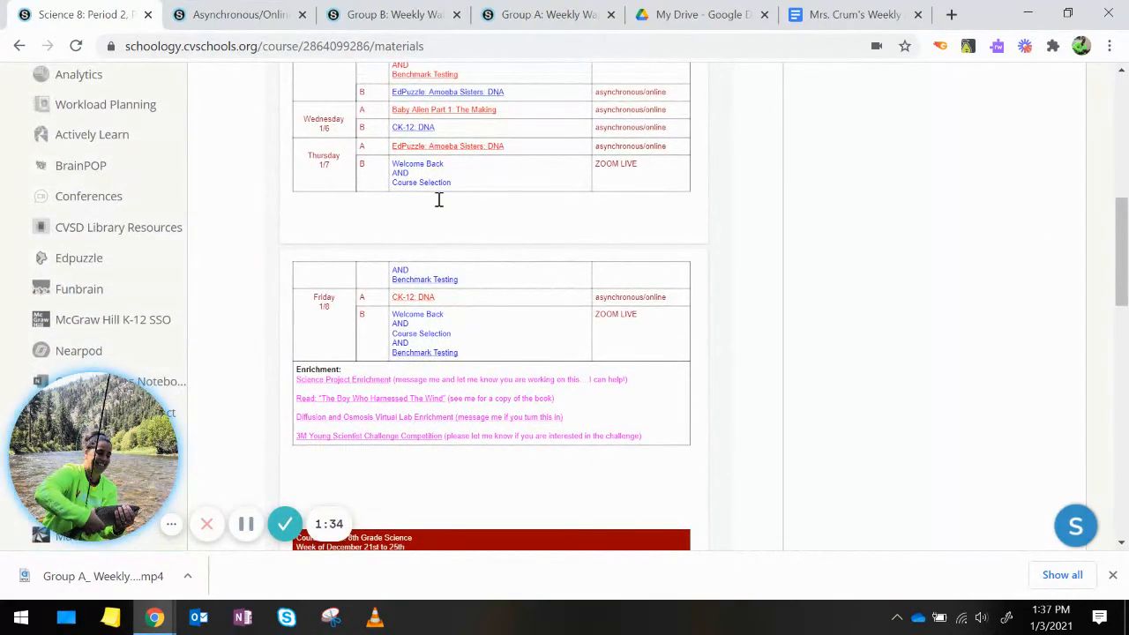
mouse_move(426, 182)
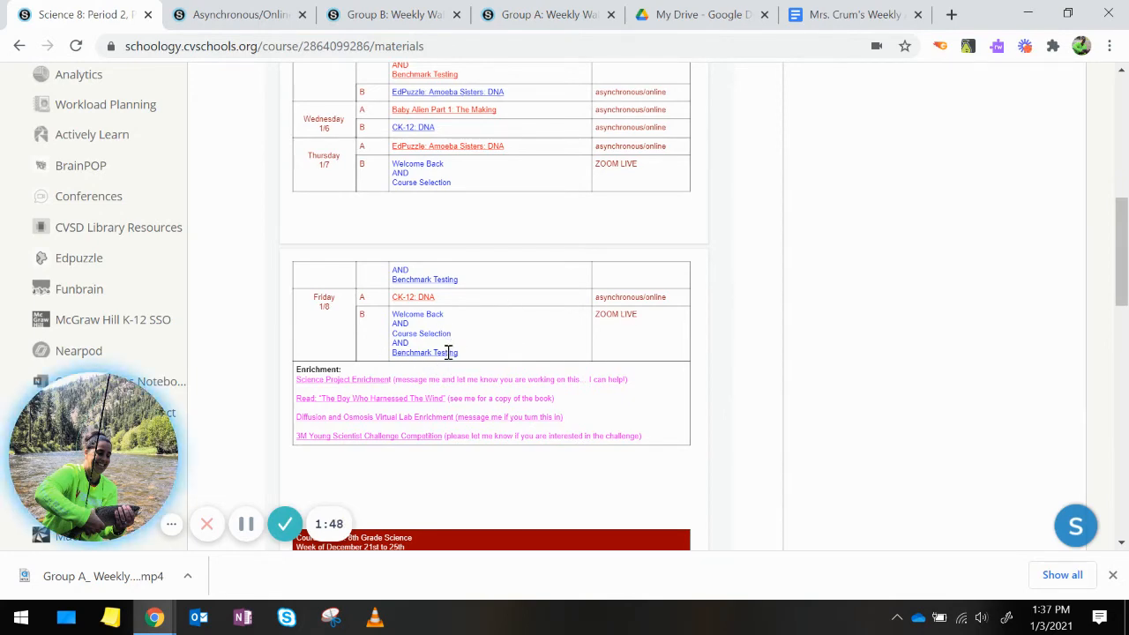
mouse_move(503, 352)
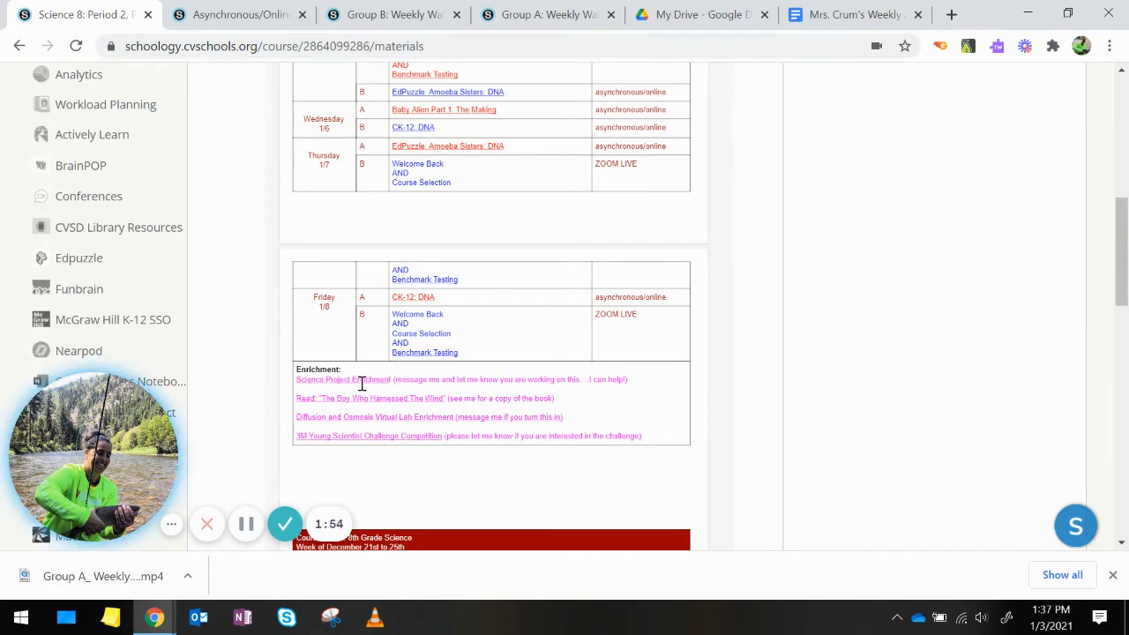
mouse_move(428, 405)
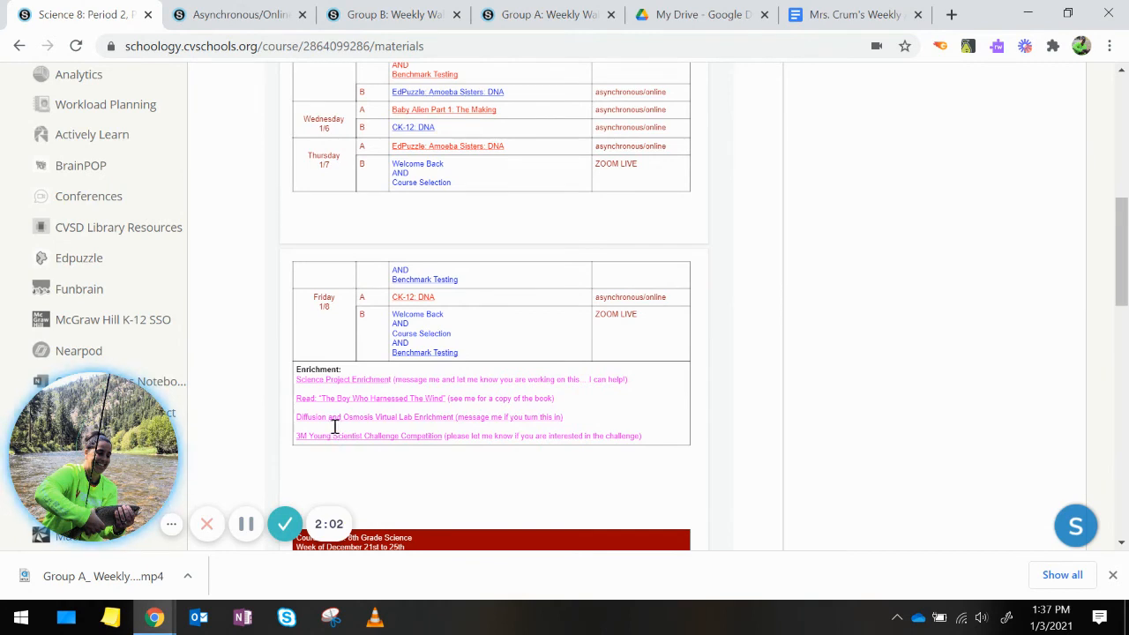
mouse_move(414, 432)
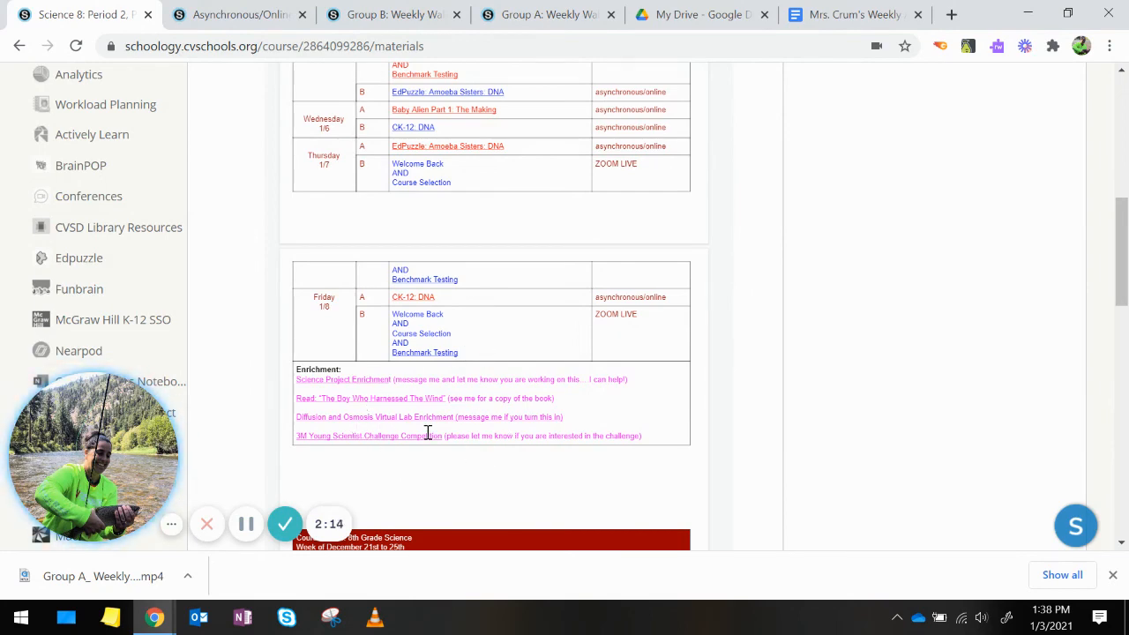
mouse_move(398, 454)
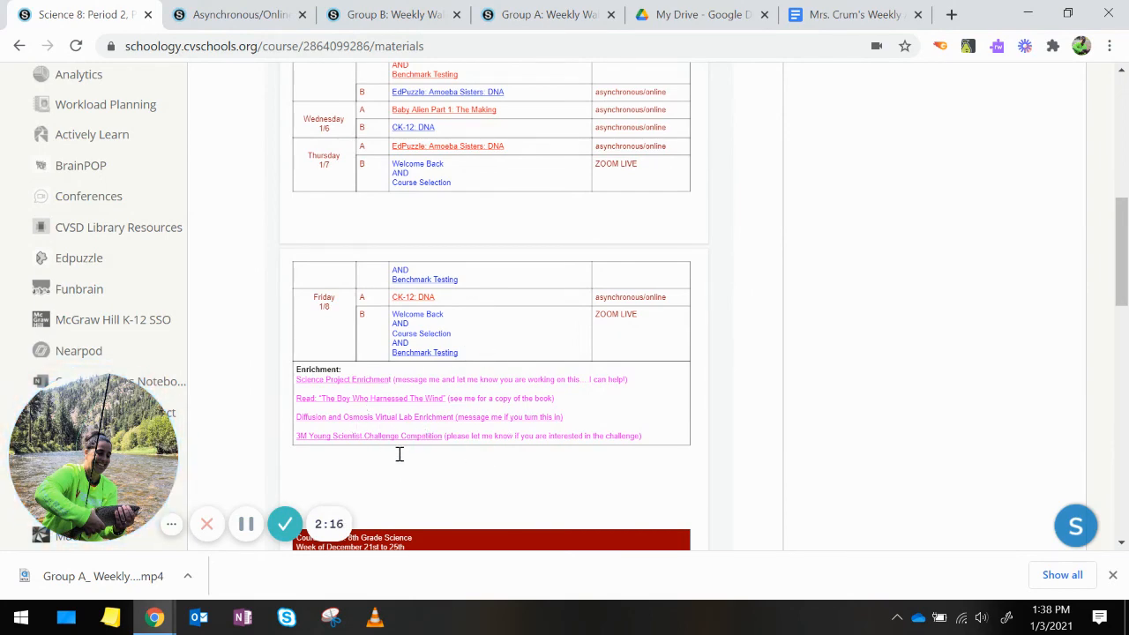